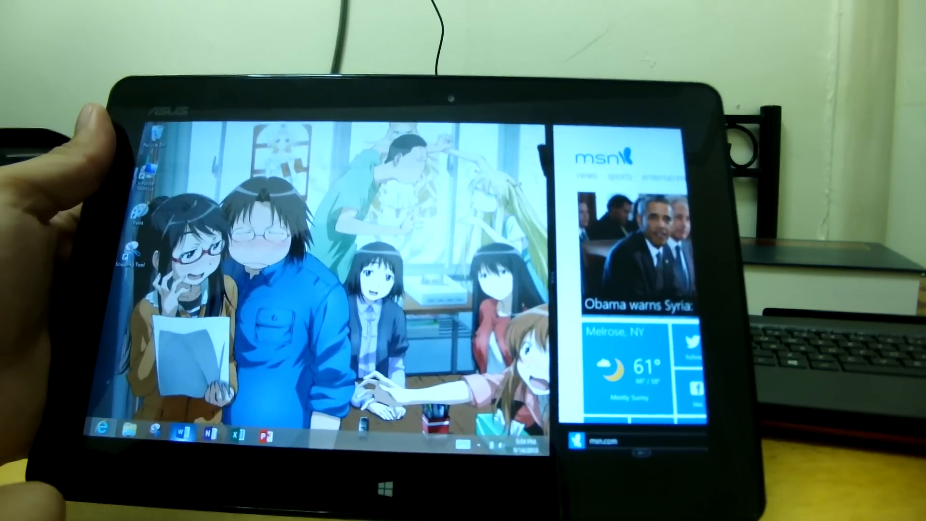
- Start Microsoft Word from its taskbar icon, keeping MSN snapped on the right
click(182, 432)
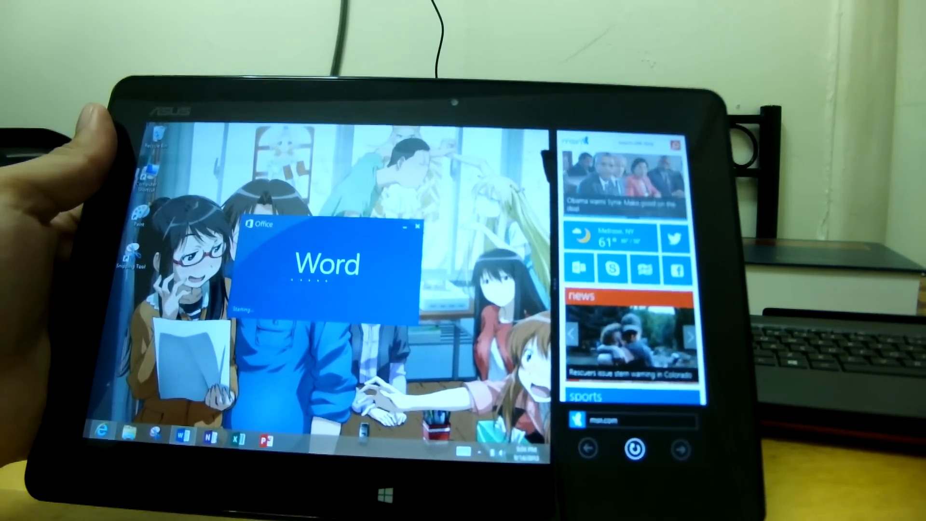